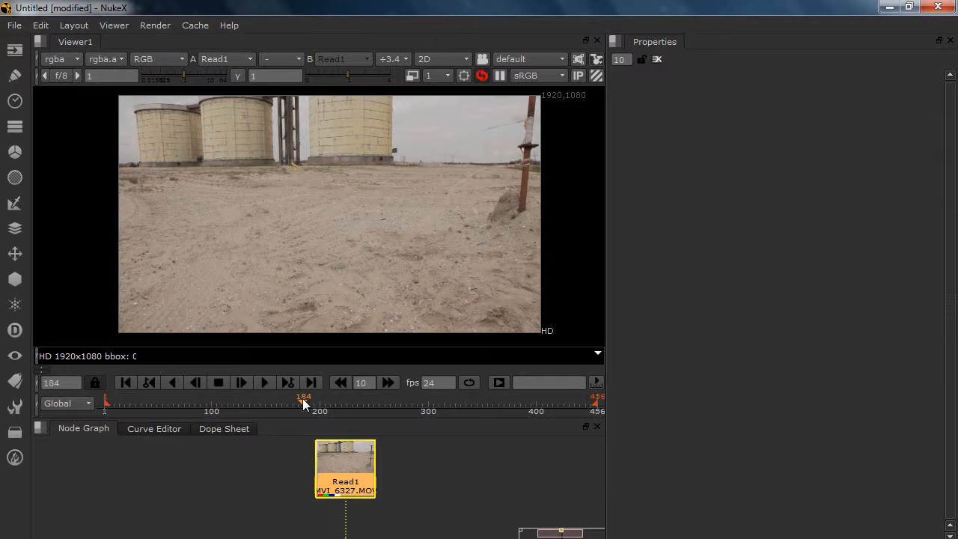
# Scrub the MOV clip to frame 344, then browse into the raw_1080p folder.
pyautogui.moveTo(304, 402); pyautogui.dragTo(374, 402)
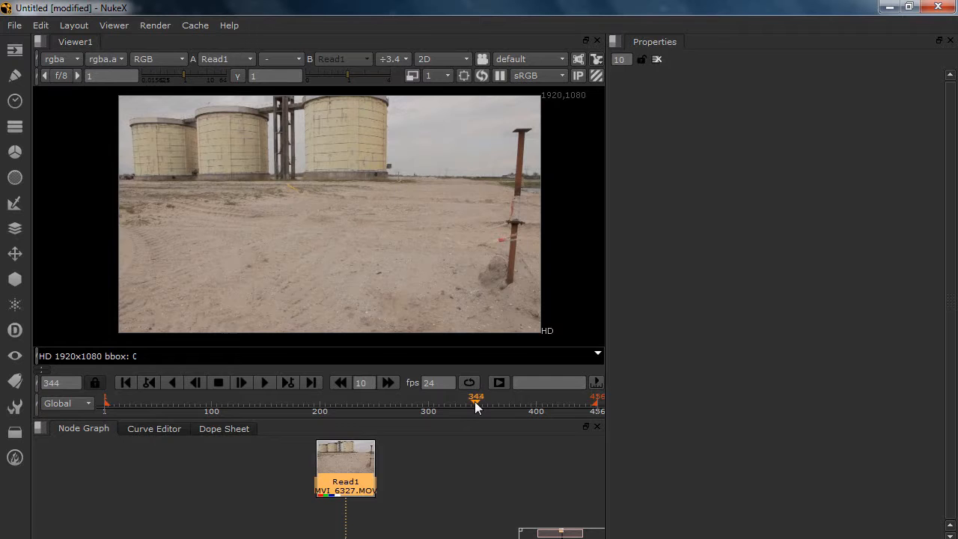
pyautogui.moveTo(477, 402); pyautogui.dragTo(466, 403)
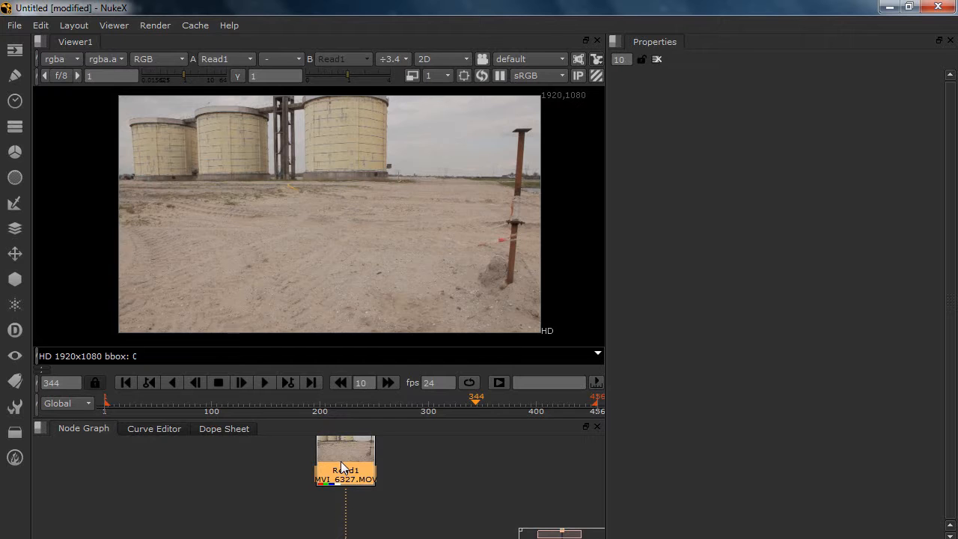
pyautogui.moveTo(315, 180)
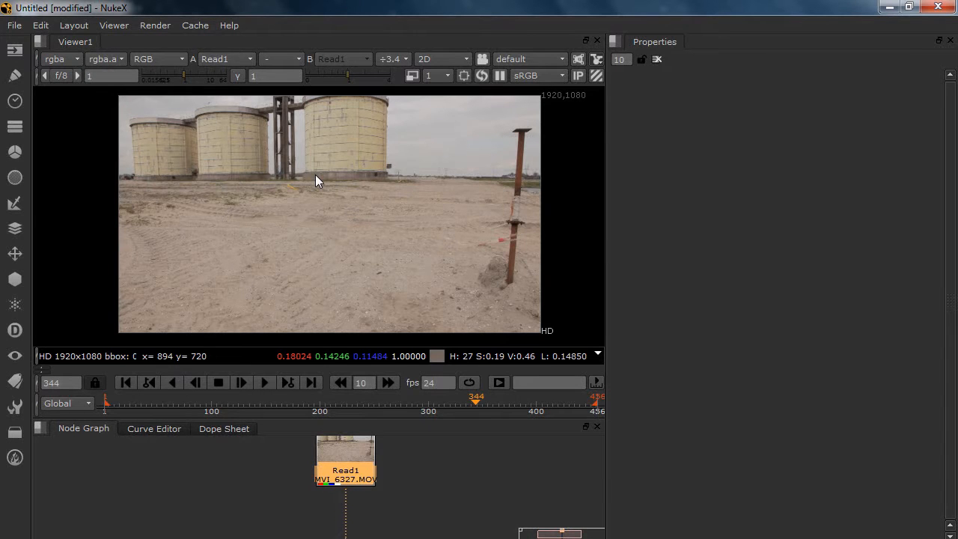
pyautogui.moveTo(330, 129)
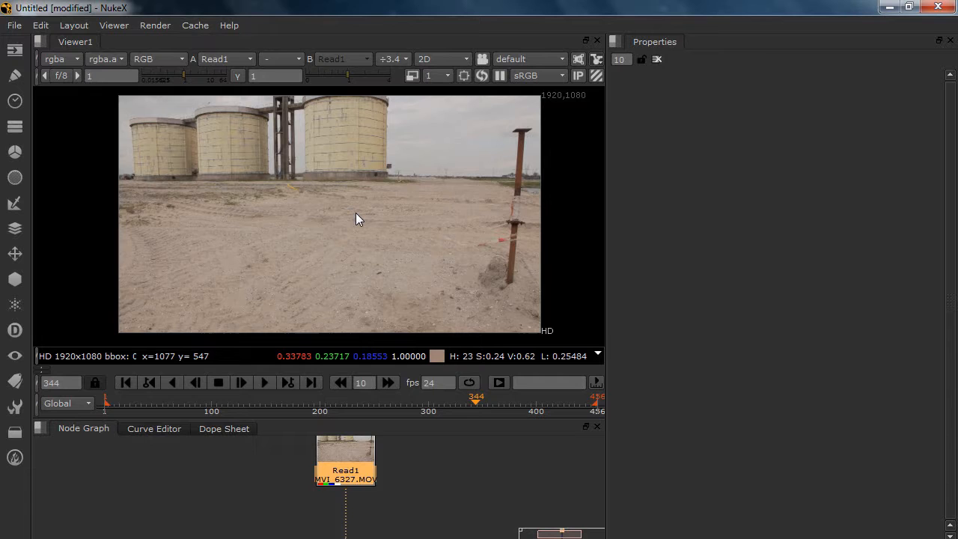
pyautogui.moveTo(413, 251)
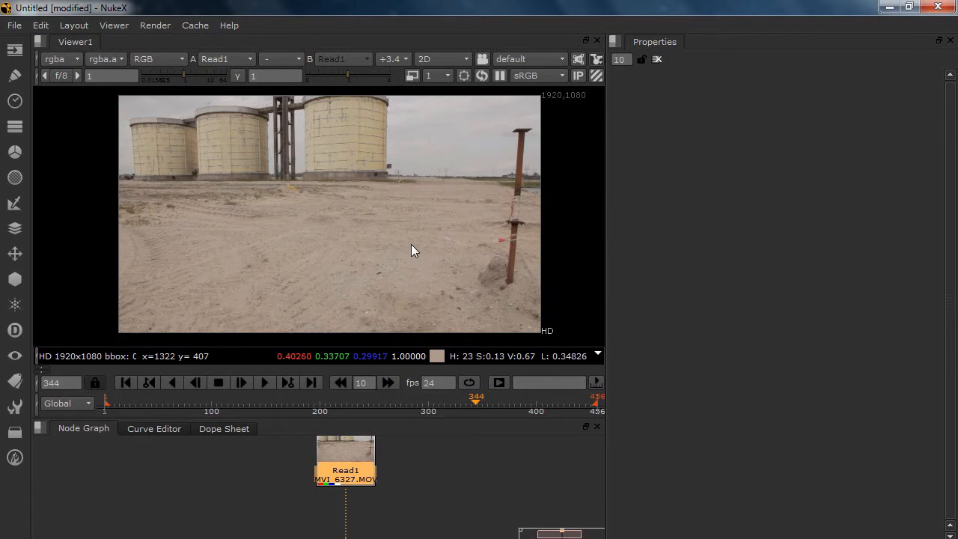
pyautogui.moveTo(277, 211)
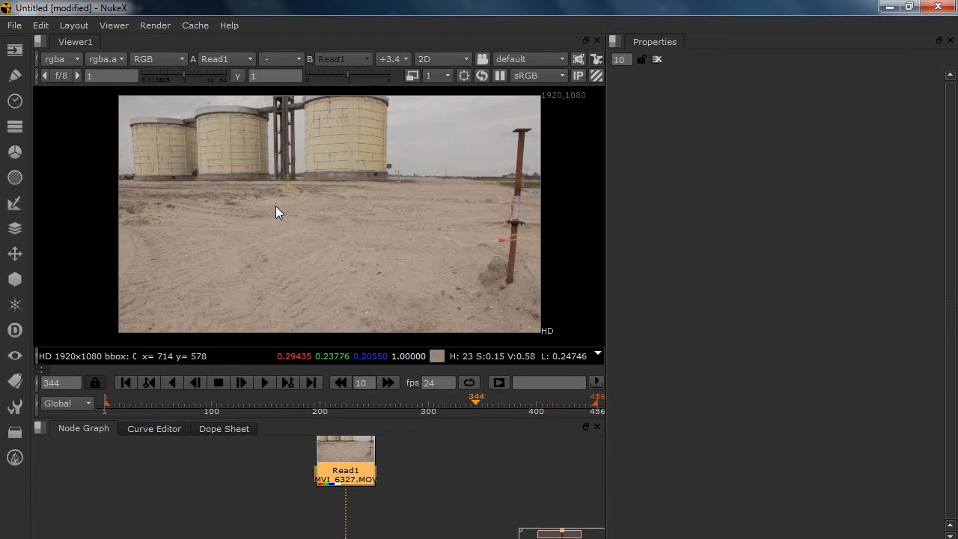
pyautogui.moveTo(347, 352)
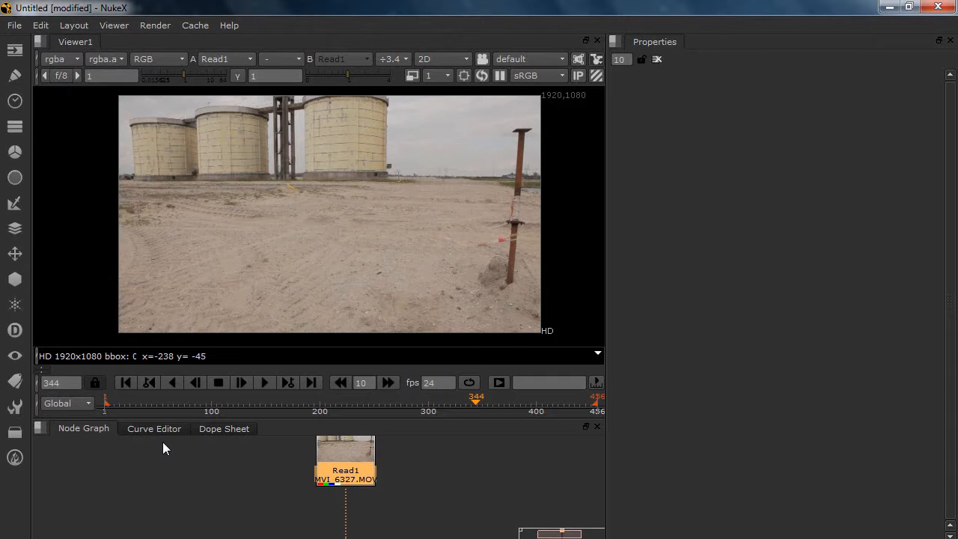
pyautogui.moveTo(354, 463)
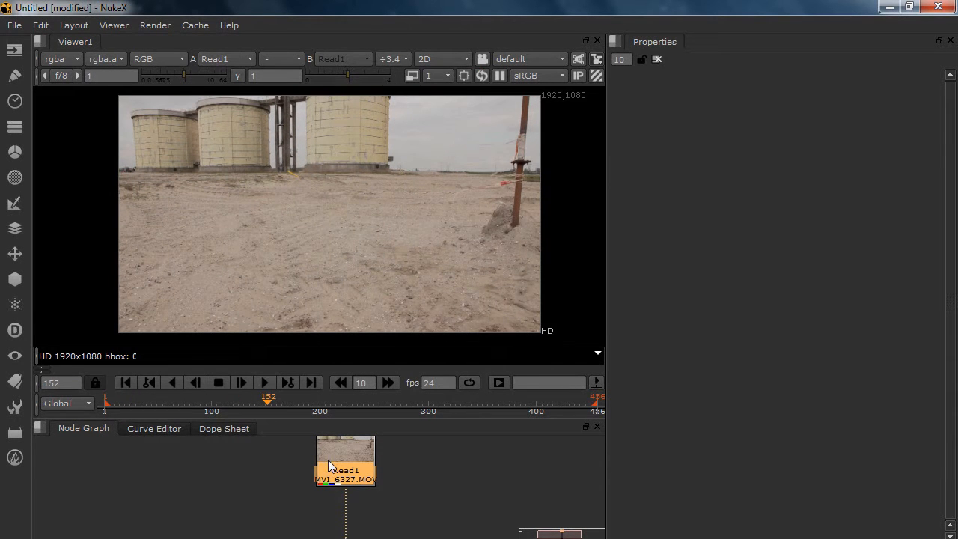
pyautogui.doubleClick(346, 460)
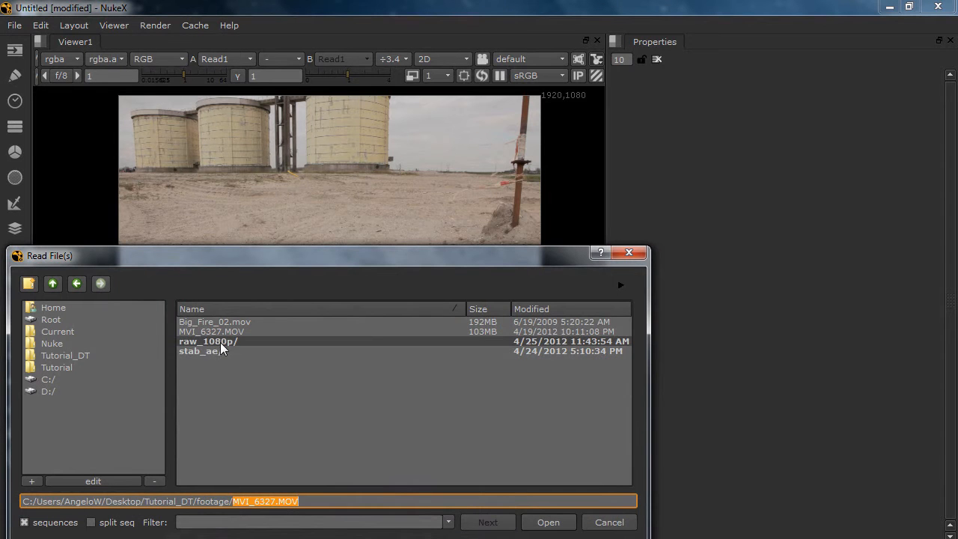
pyautogui.doubleClick(208, 342)
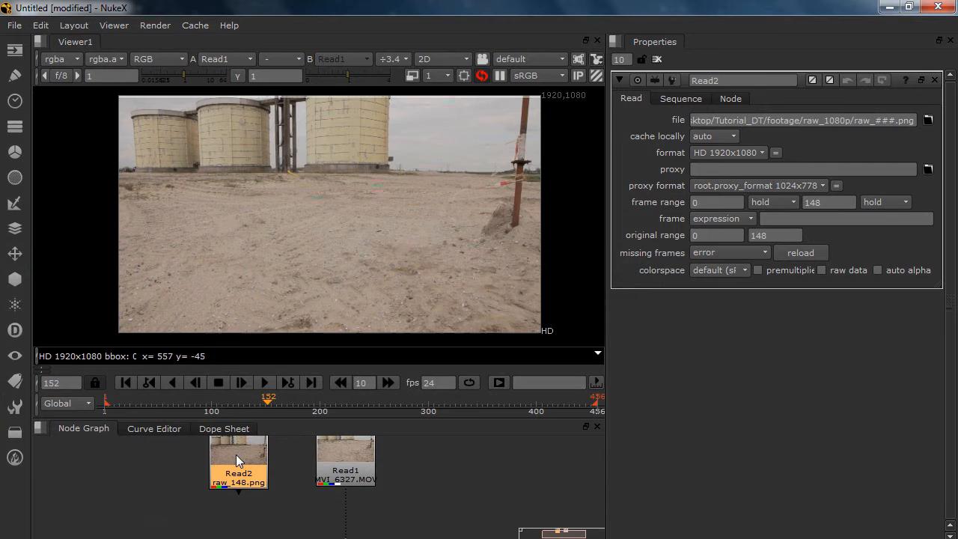
# Load the raw_###.png sequence as Read2 and step through its frames.
pyautogui.click(238, 461)
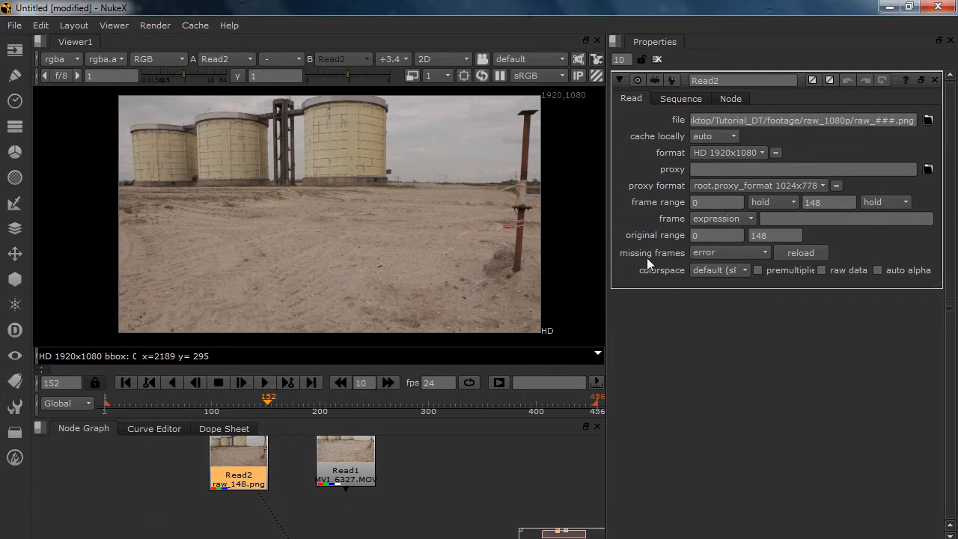
pyautogui.click(718, 270)
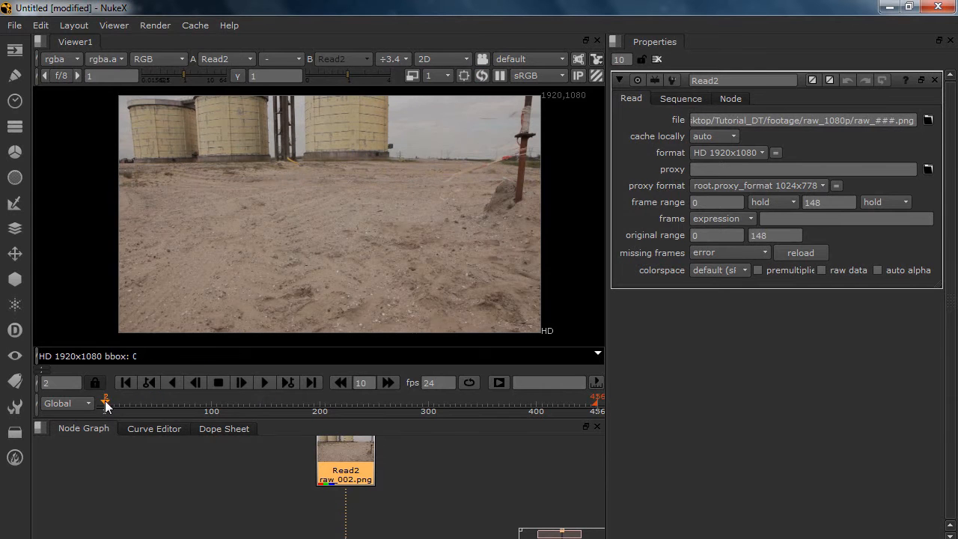
pyautogui.moveTo(105, 402); pyautogui.dragTo(176, 403)
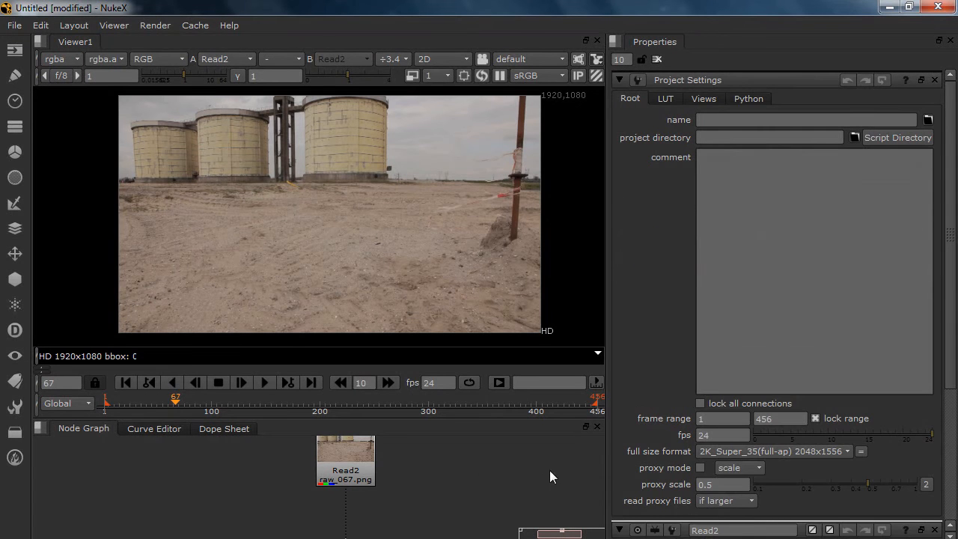
pyautogui.moveTo(732, 440)
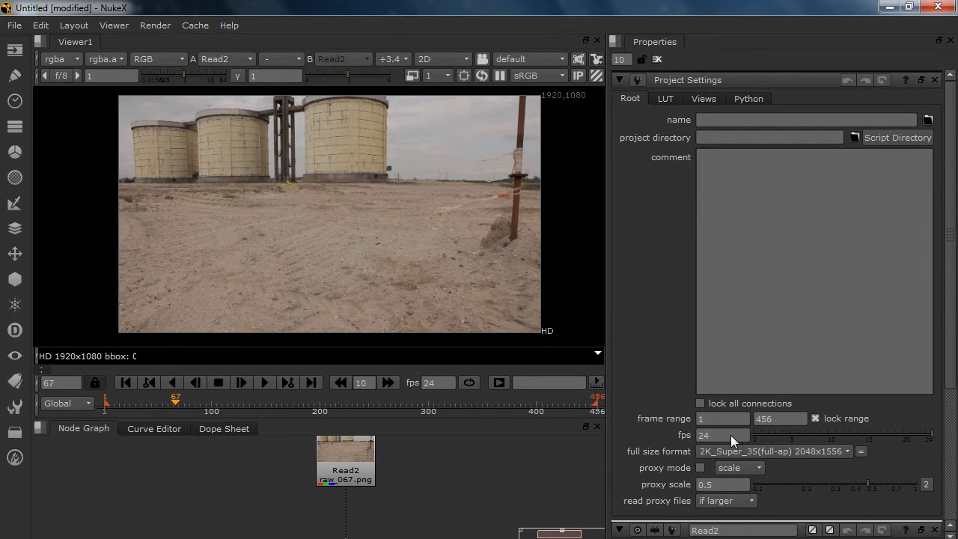
# Set the project to 25 fps, HD 1920x1080 format, and end frame 148.
pyautogui.tripleClick(721, 435)
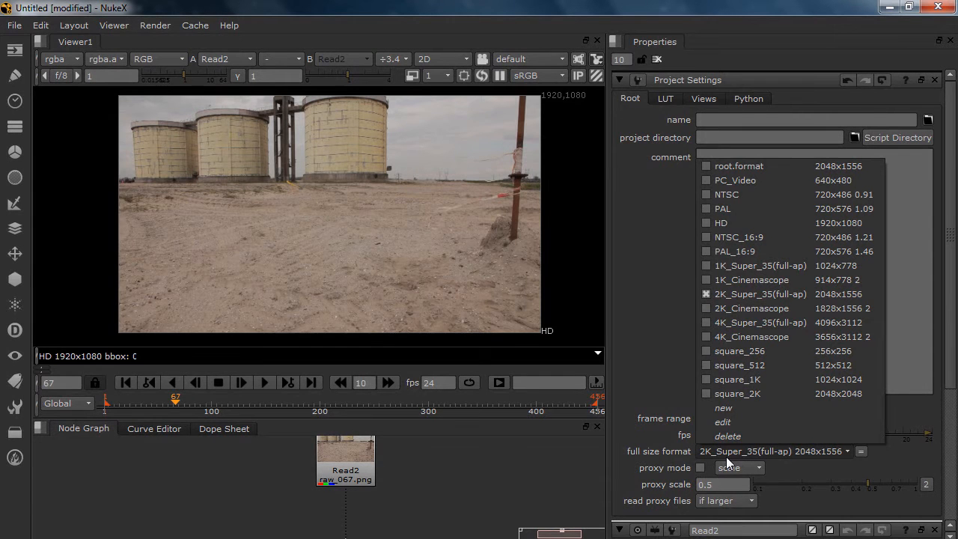
pyautogui.moveTo(697, 462)
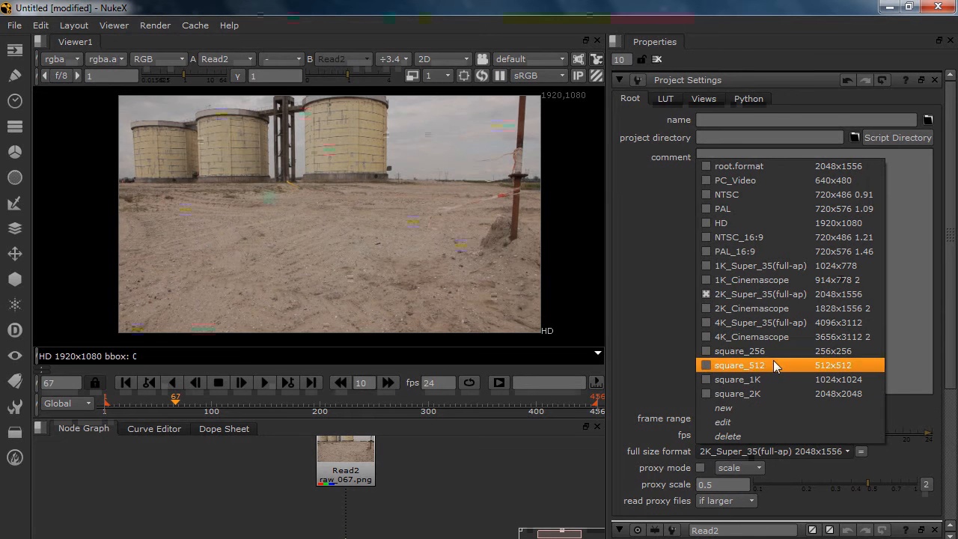
pyautogui.moveTo(775, 407)
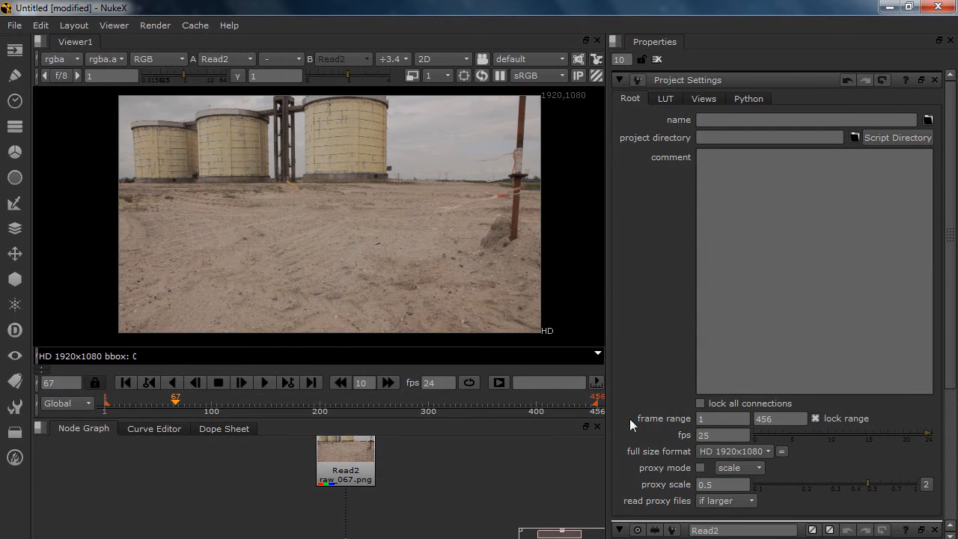
pyautogui.click(345, 457)
pyautogui.write('14')
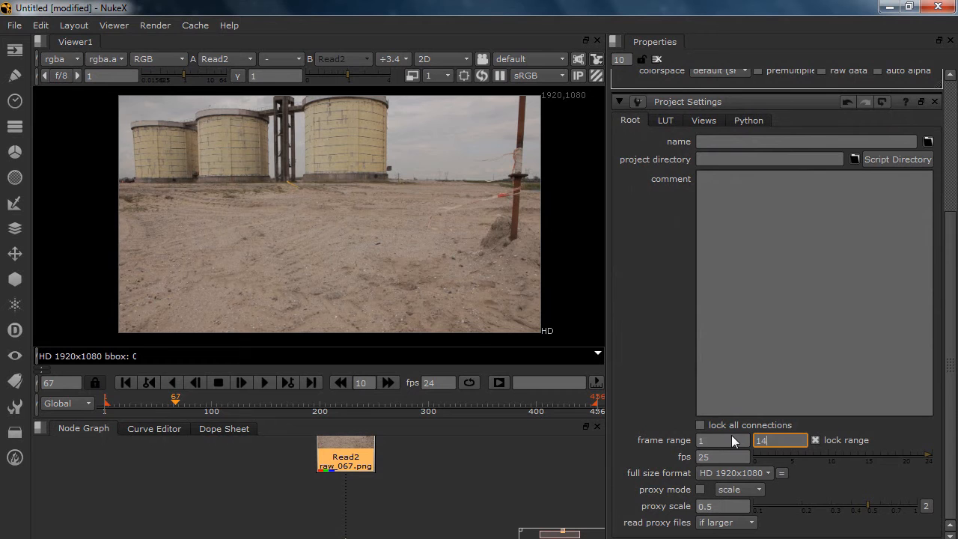
pyautogui.click(934, 101)
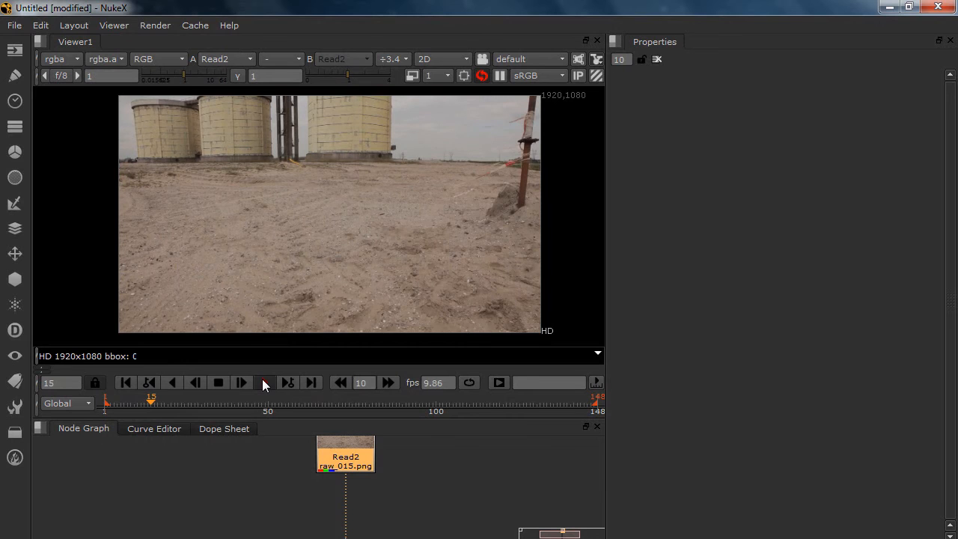
pyautogui.click(265, 382)
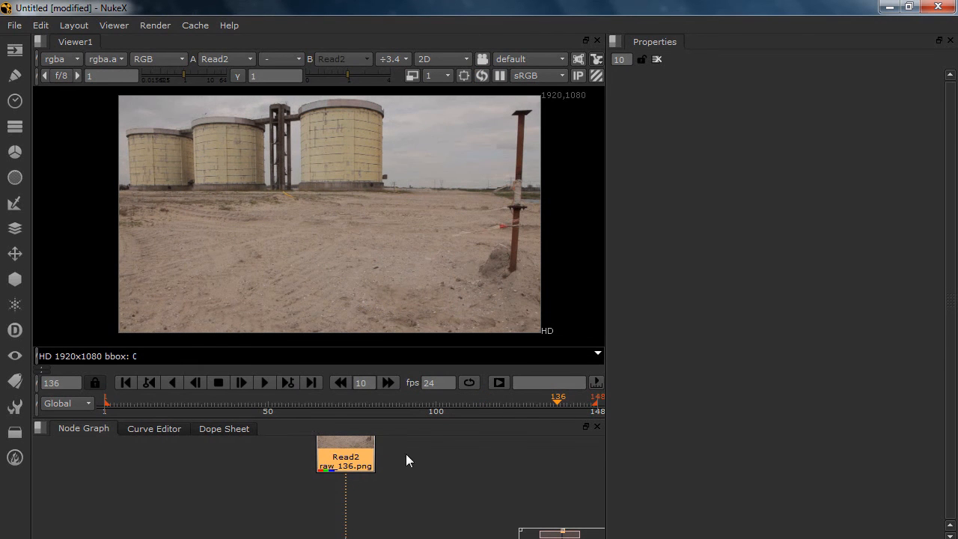
pyautogui.moveTo(396, 449)
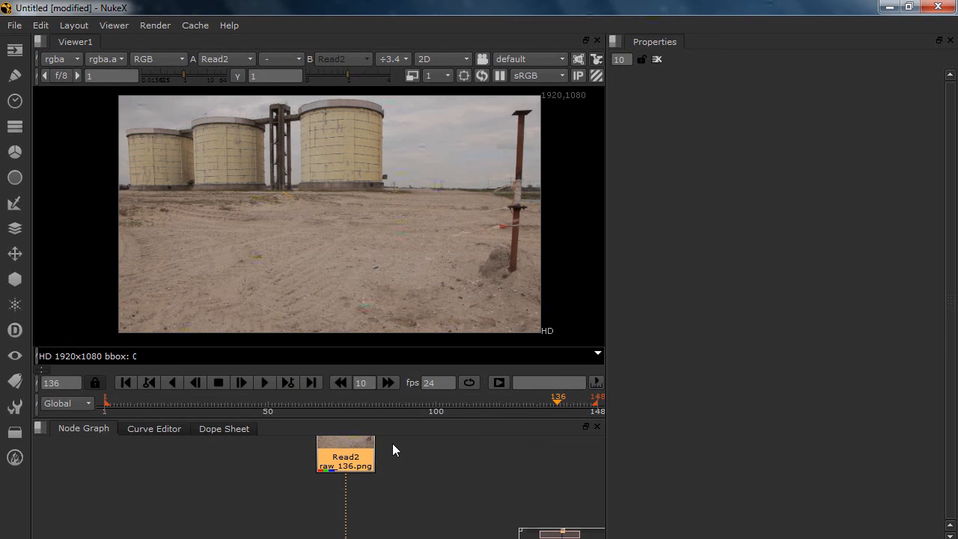